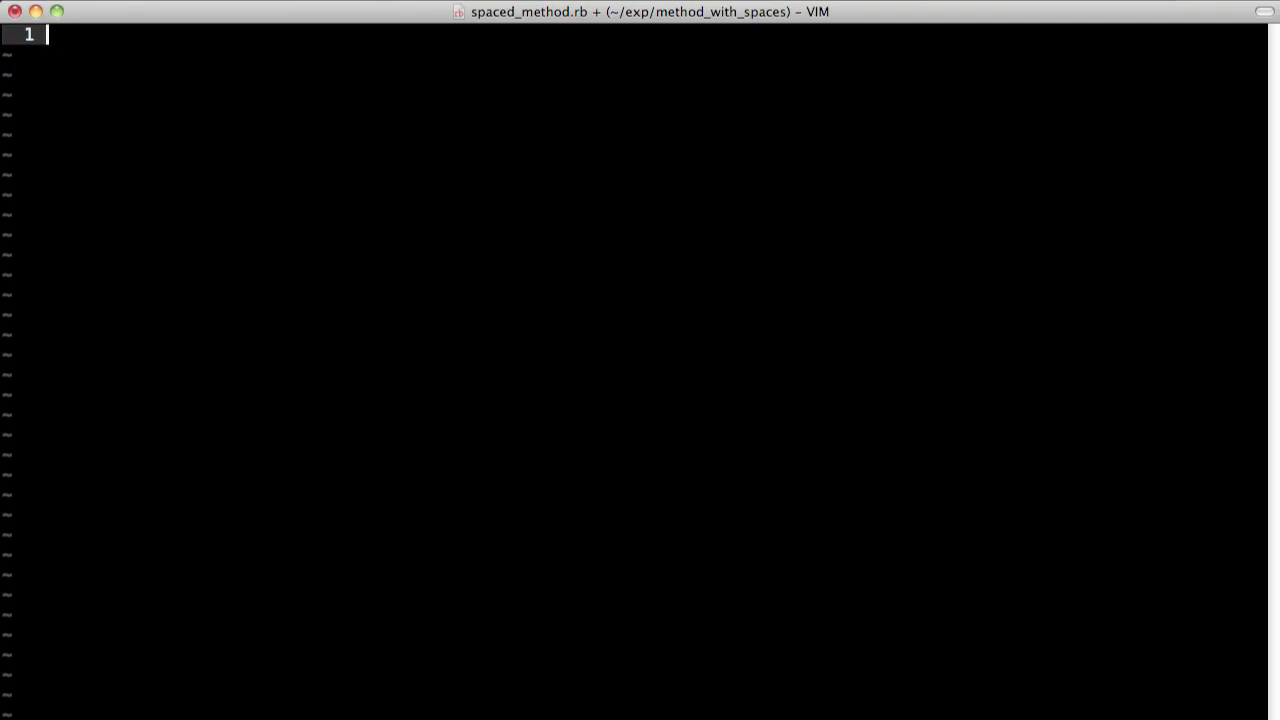
- Write class Joon whose hello method prints "hello", add Joon.new.hello, and run it
type("class Joon")
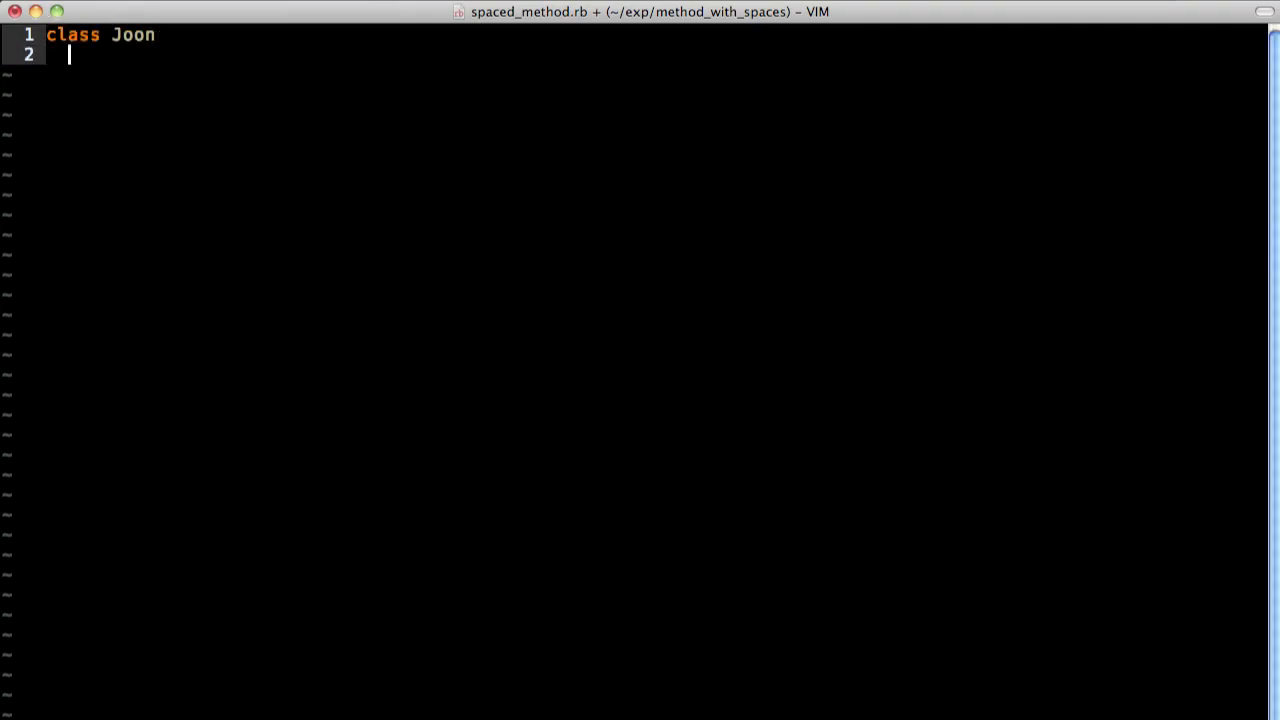
type("def hello")
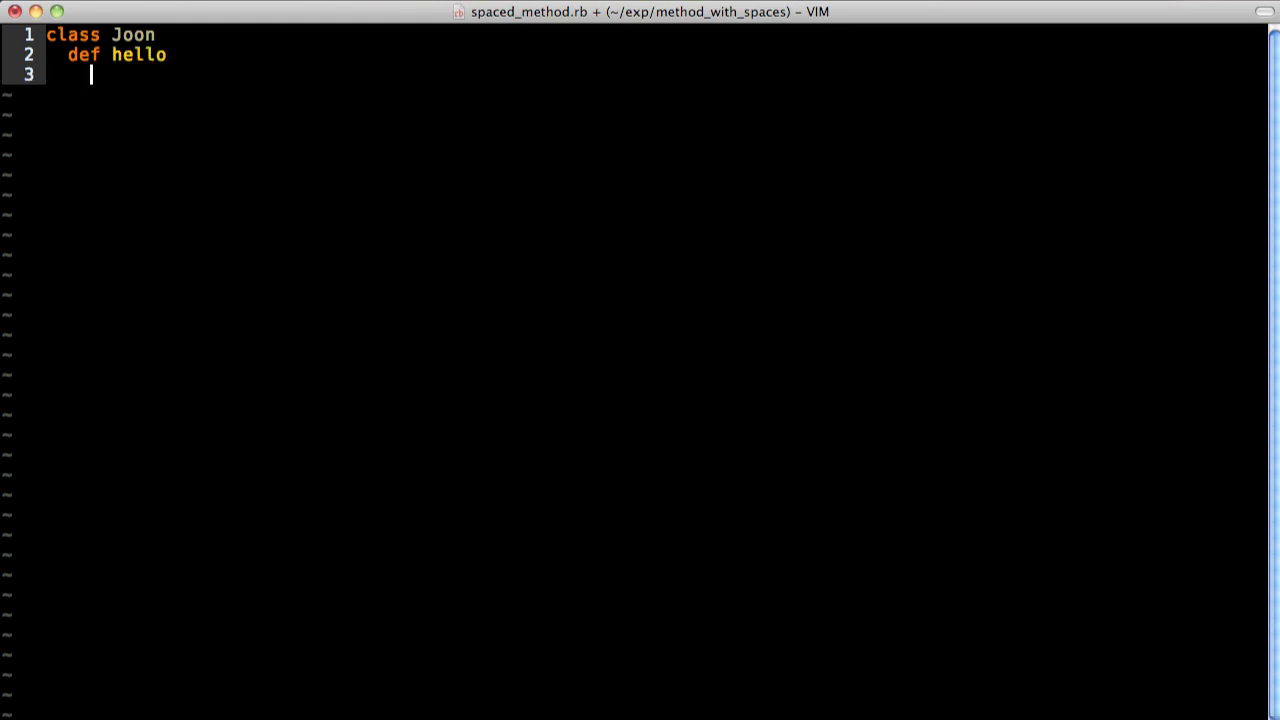
type("puts \"hello\"")
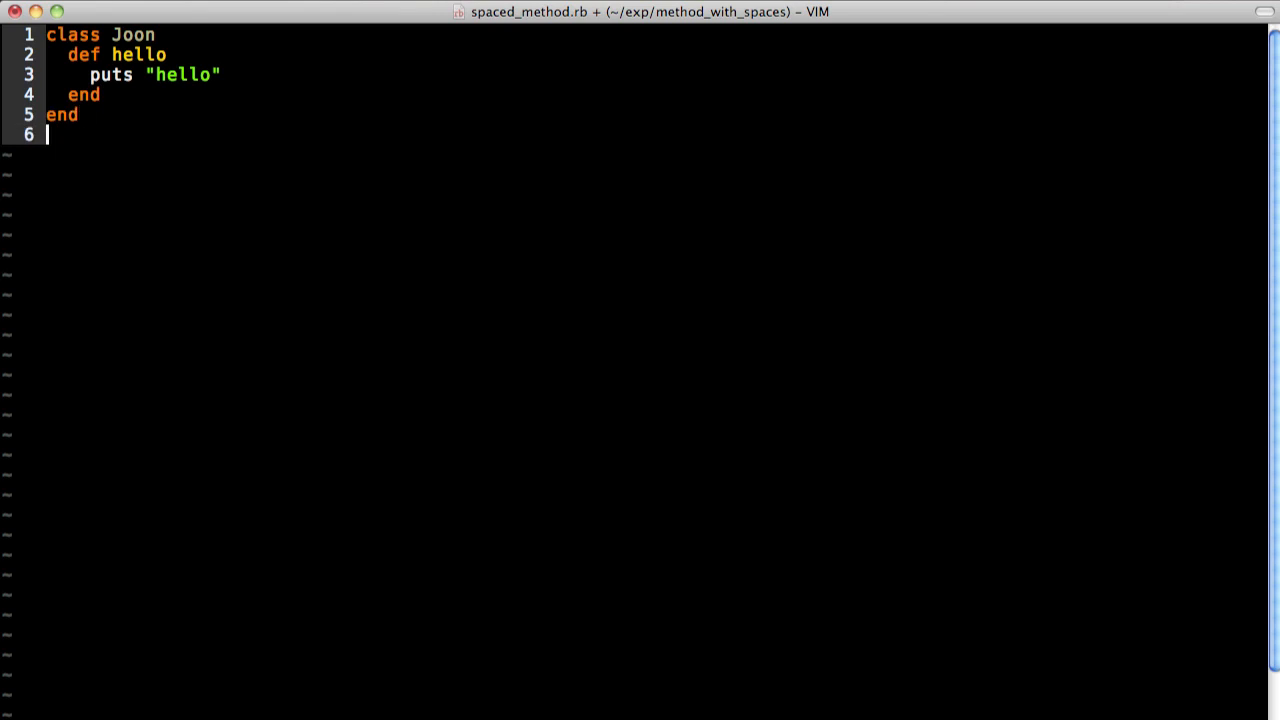
type("p")
type("Joon.new.he")
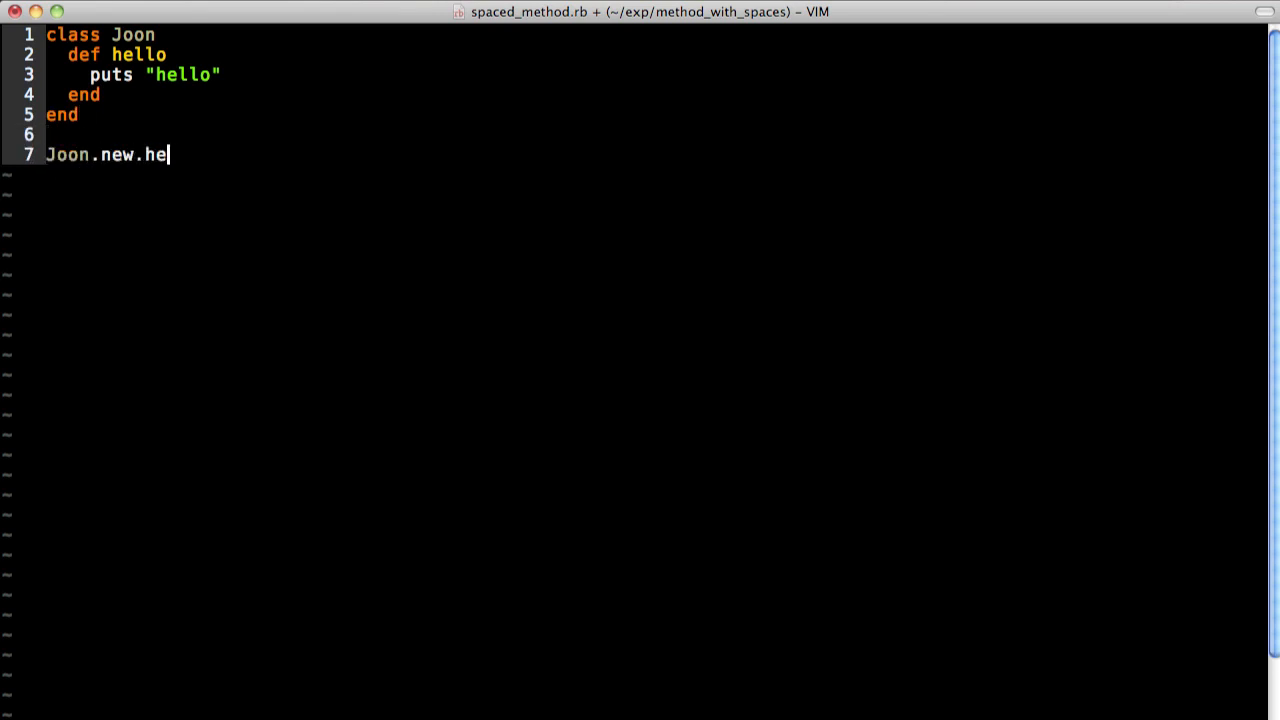
type("llo")
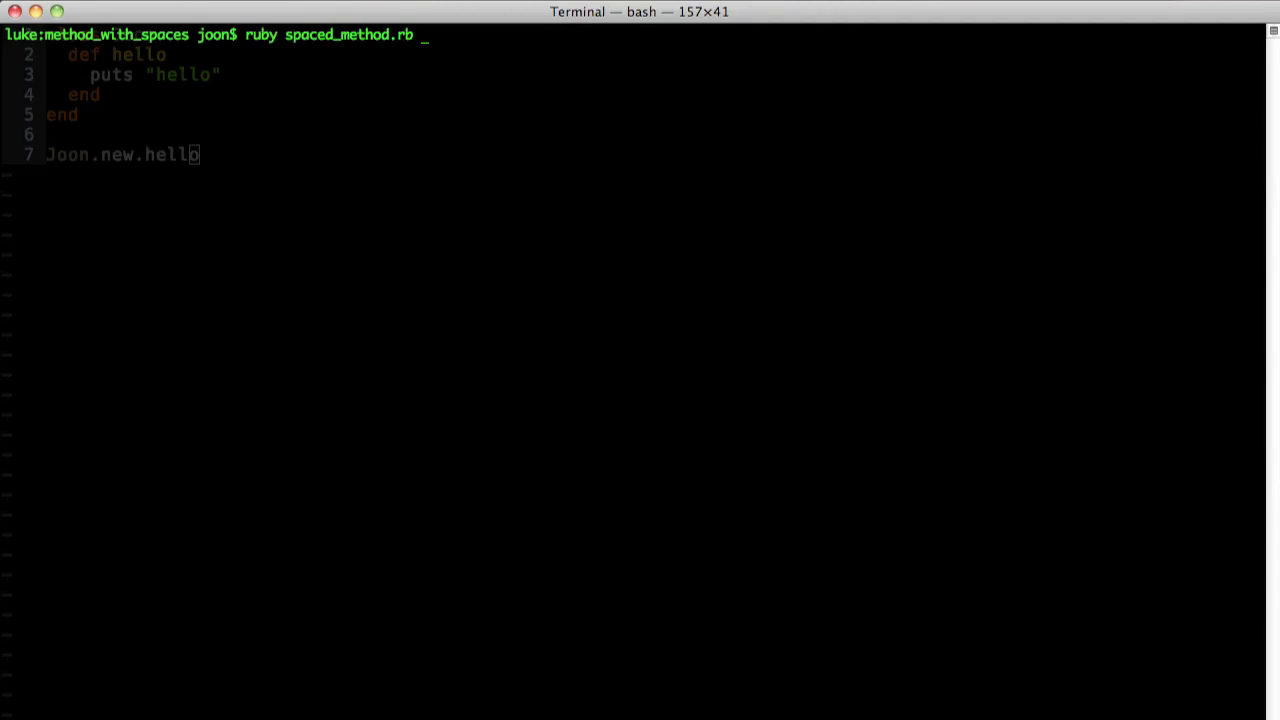
key("Return")
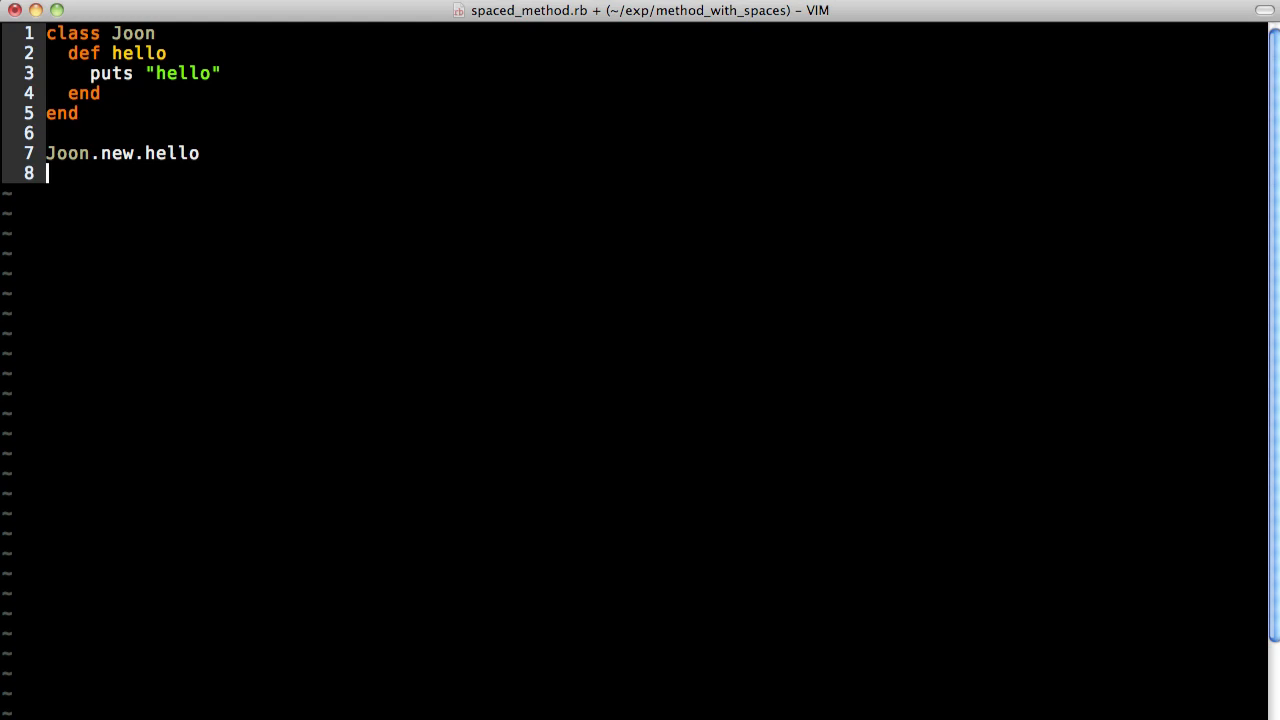
- Start a Joon.new call to the "please say hi" method
type("Joon.")
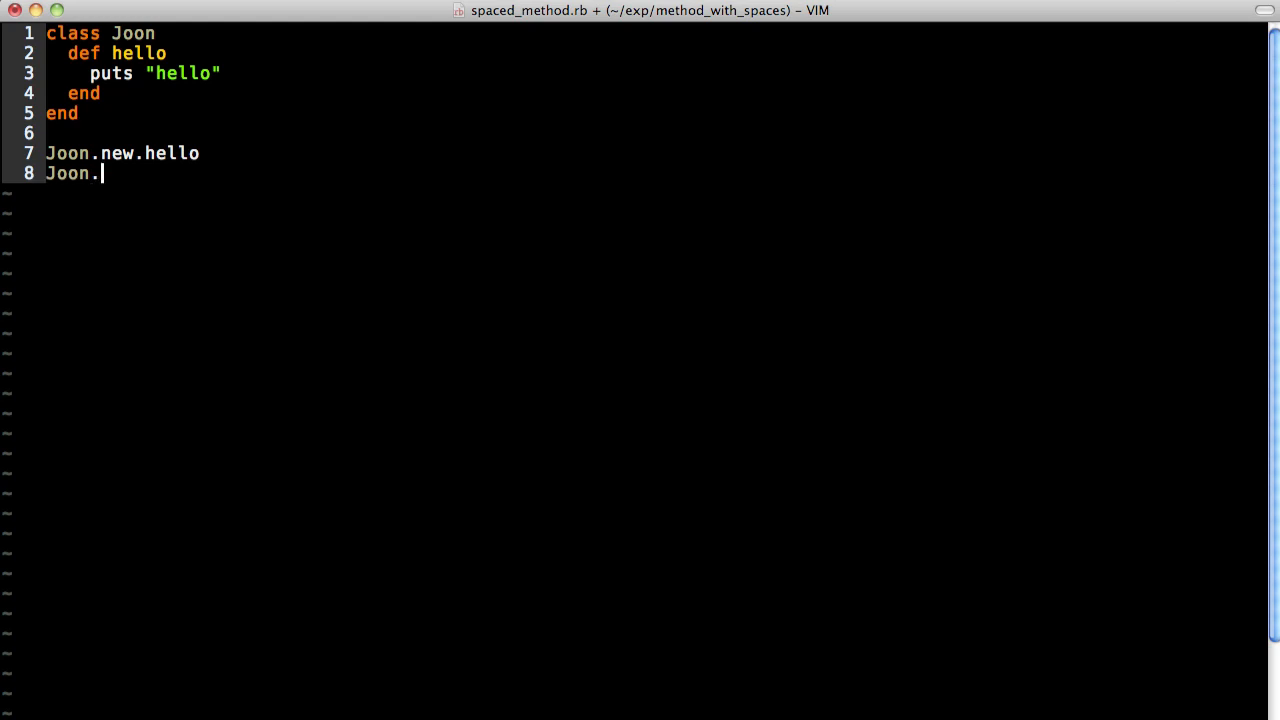
type("new.")
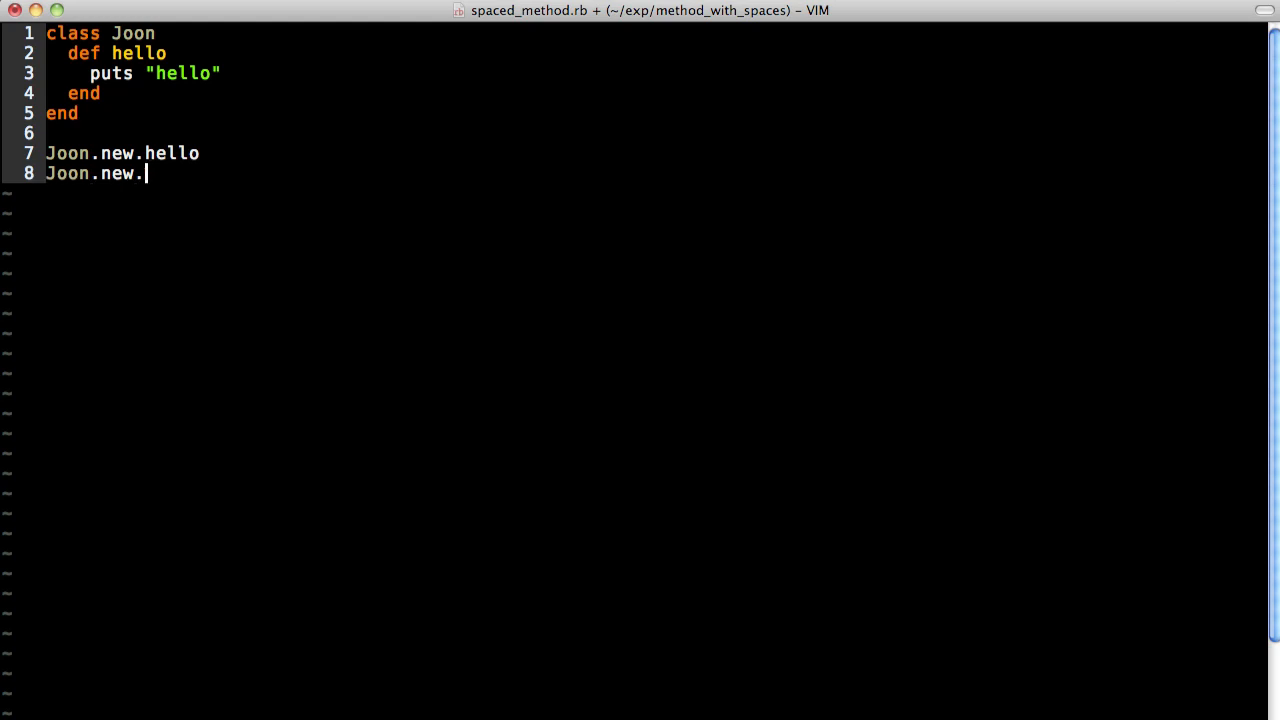
type("please say hel")
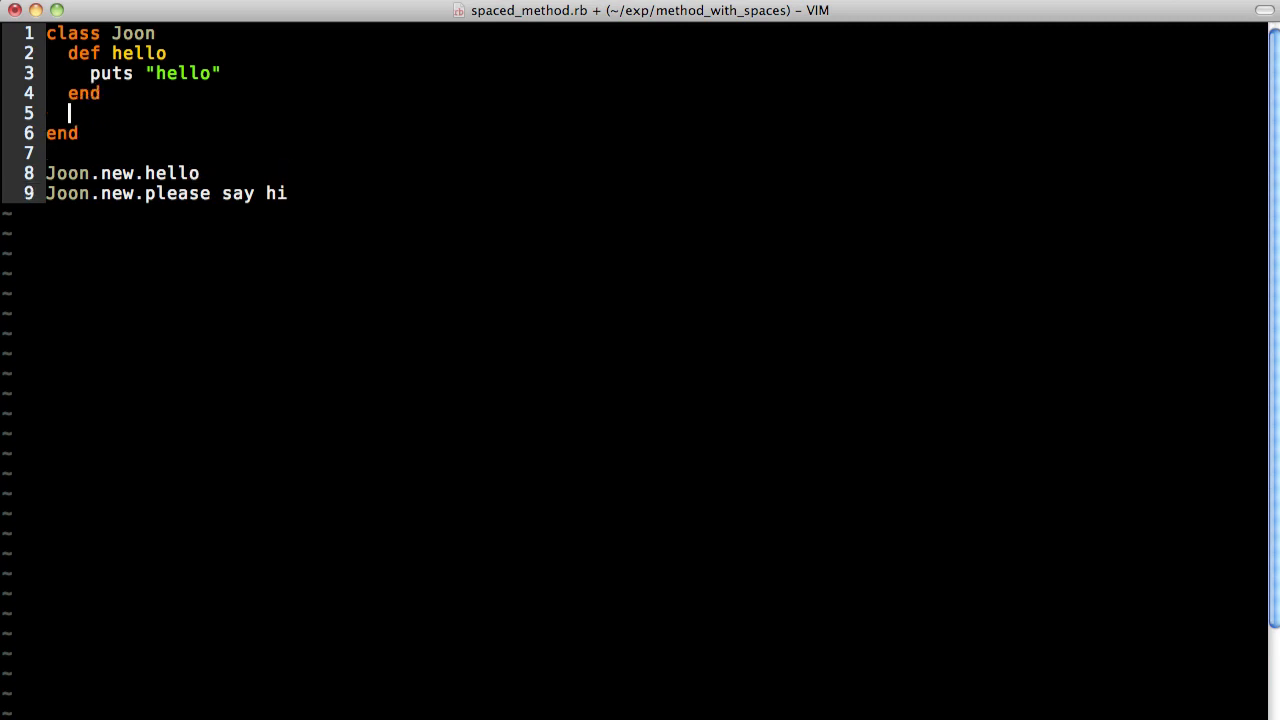
- Add define_method("please say hi") printing "hi" inside the Joon class
type("de")
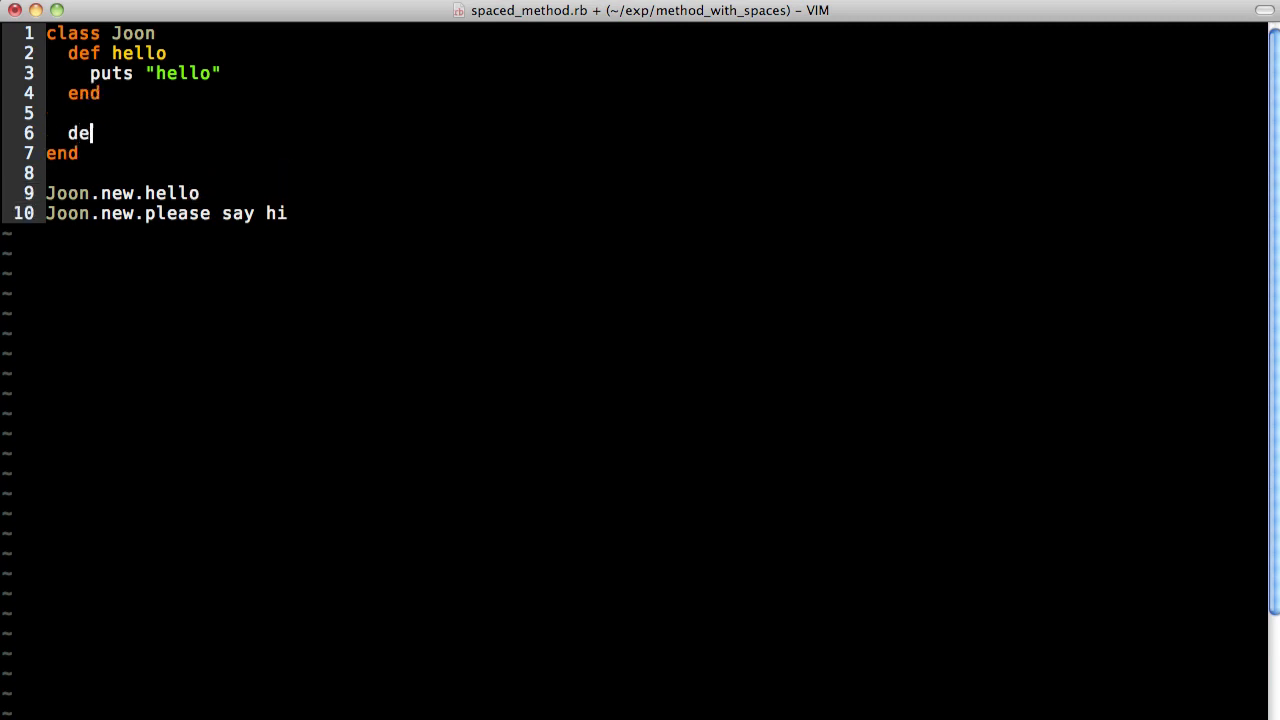
type("fine_m")
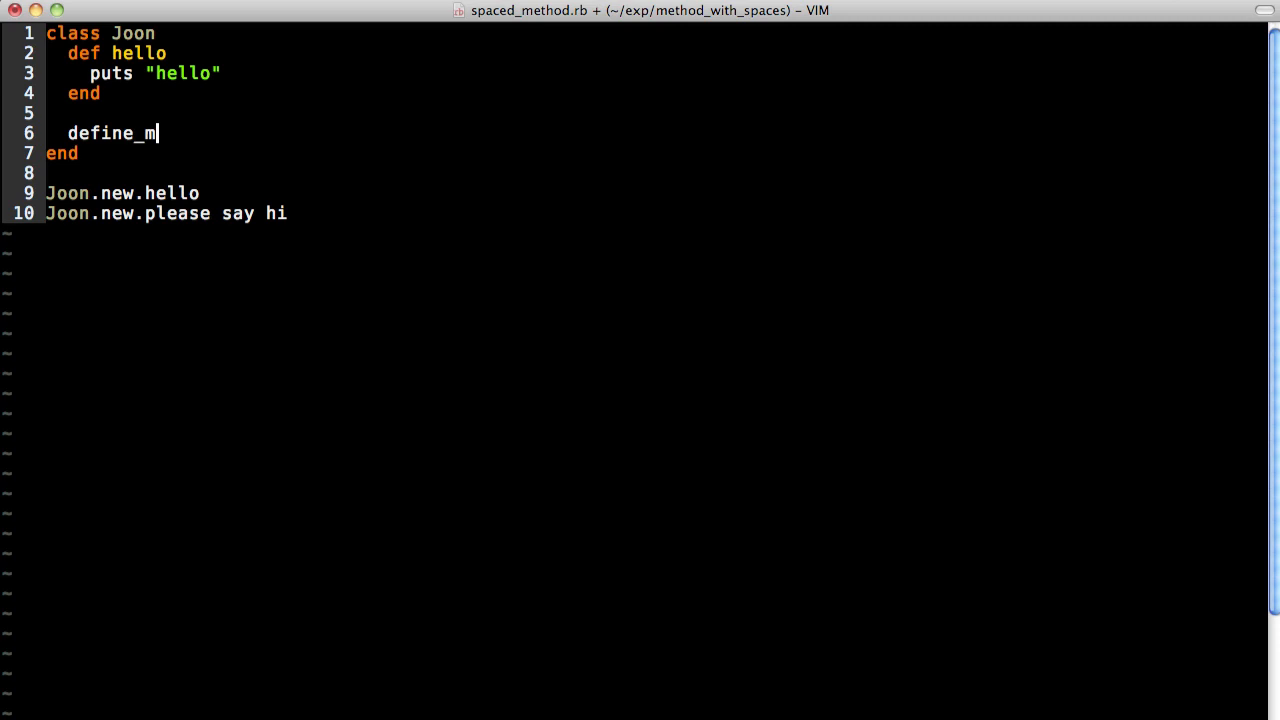
type("ethod(")
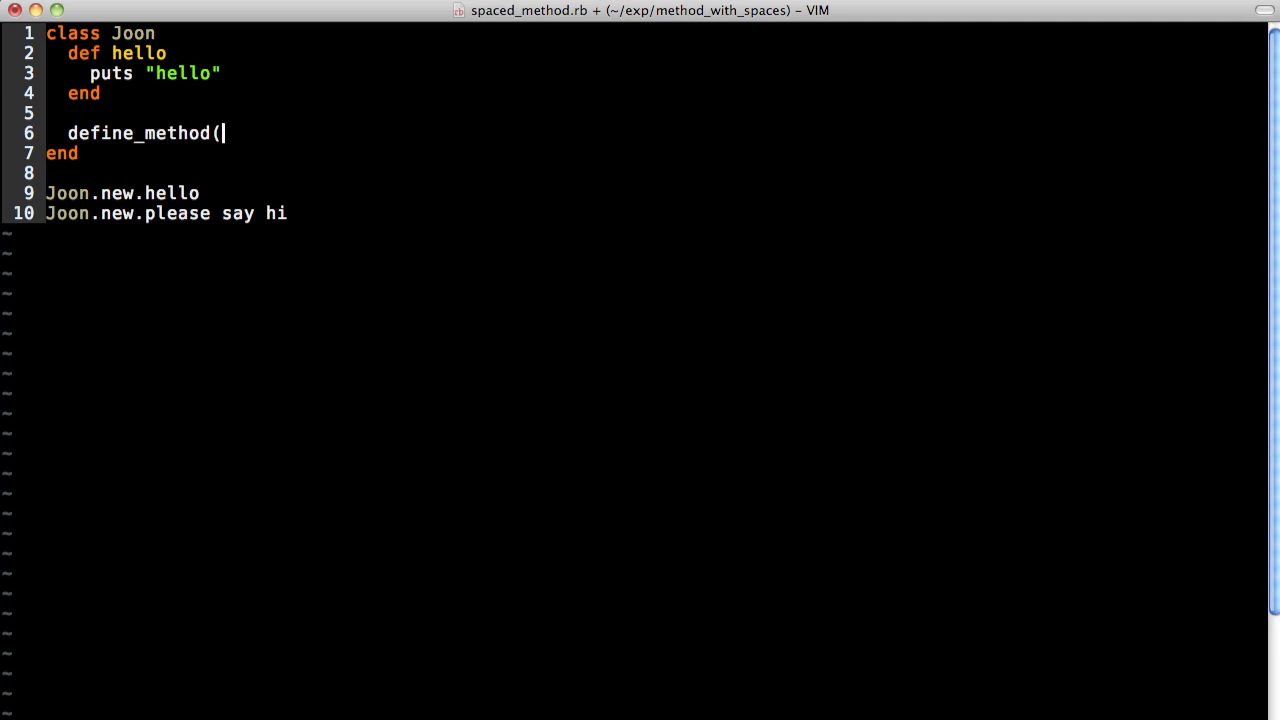
type("\"please")
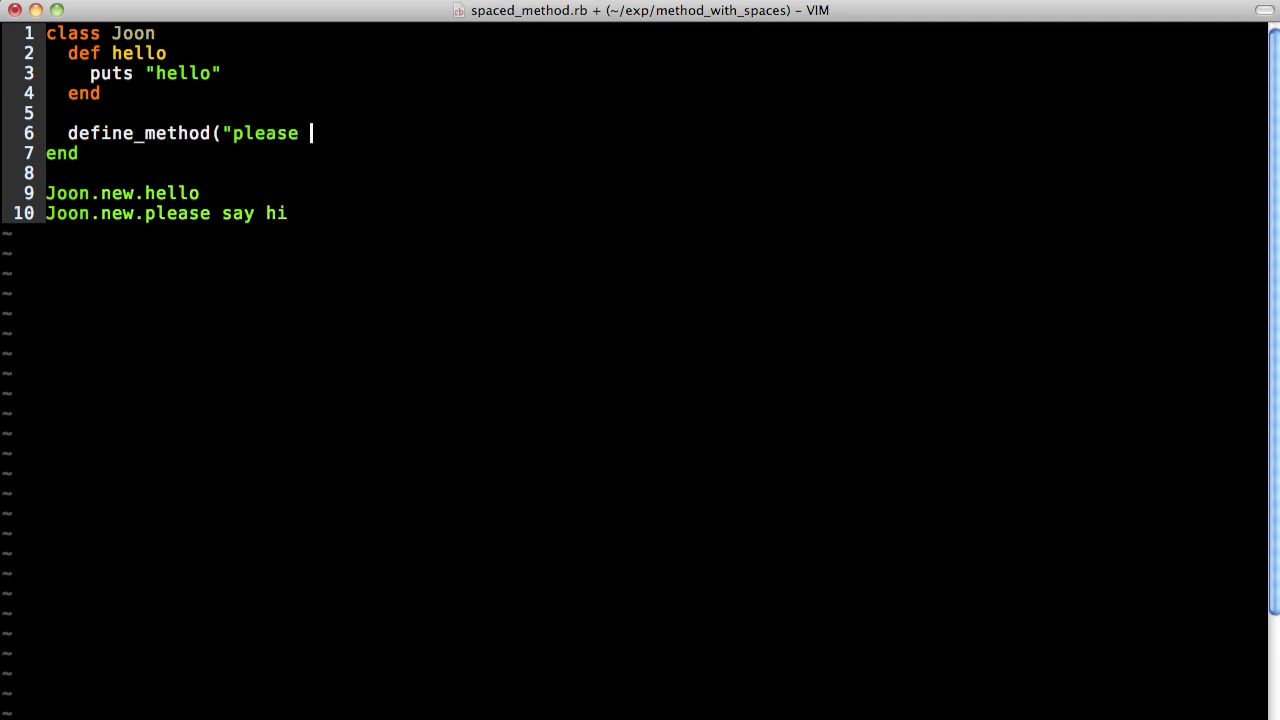
type("say hi\") do")
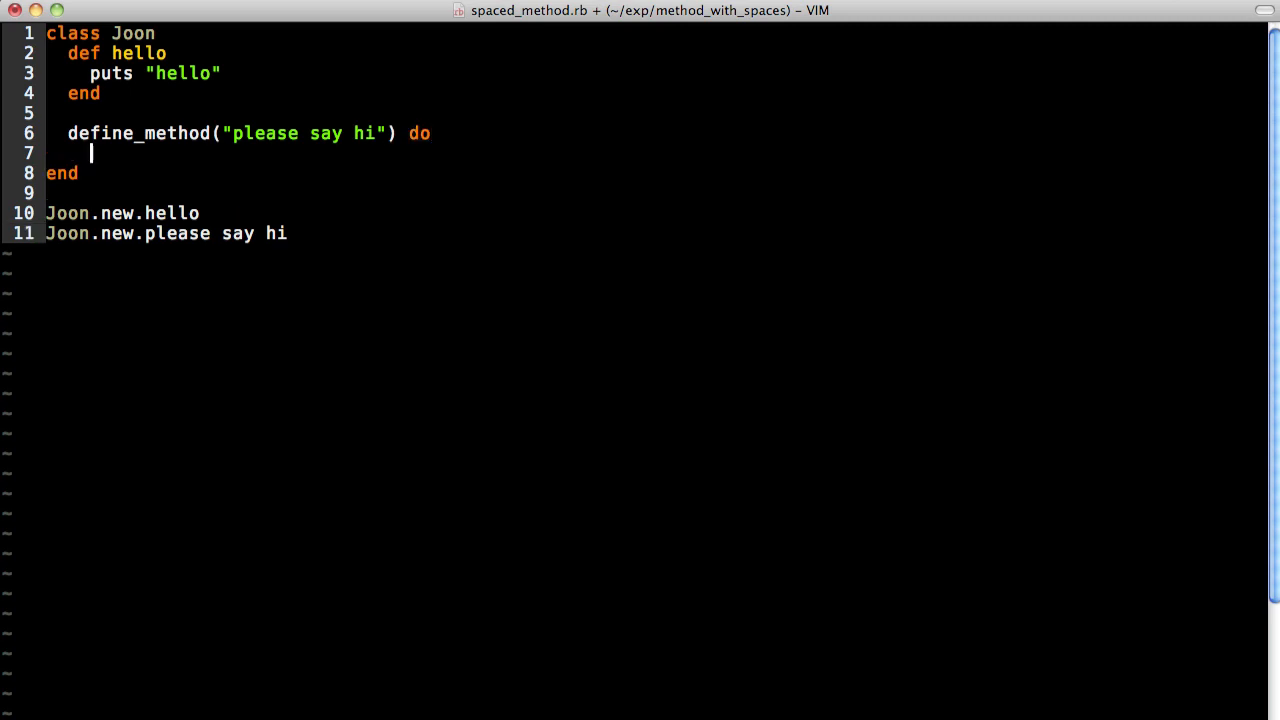
type("puts")
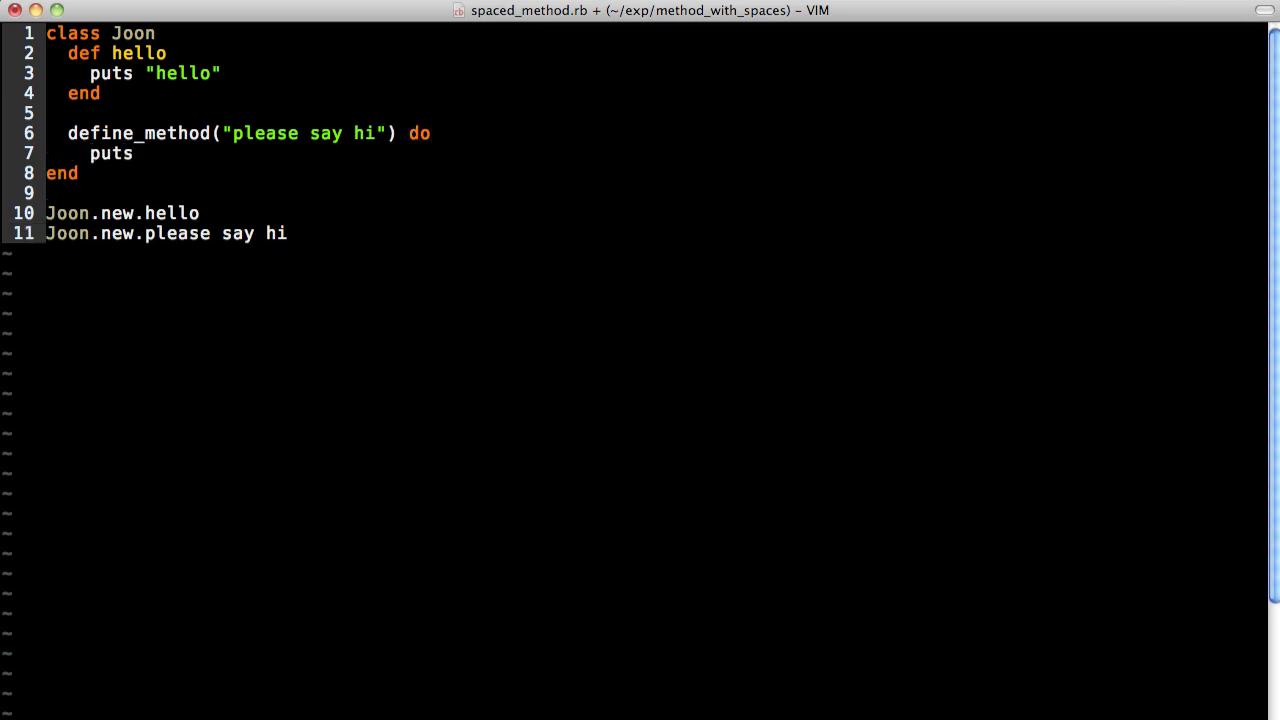
type("\"hi\"")
type("sen")
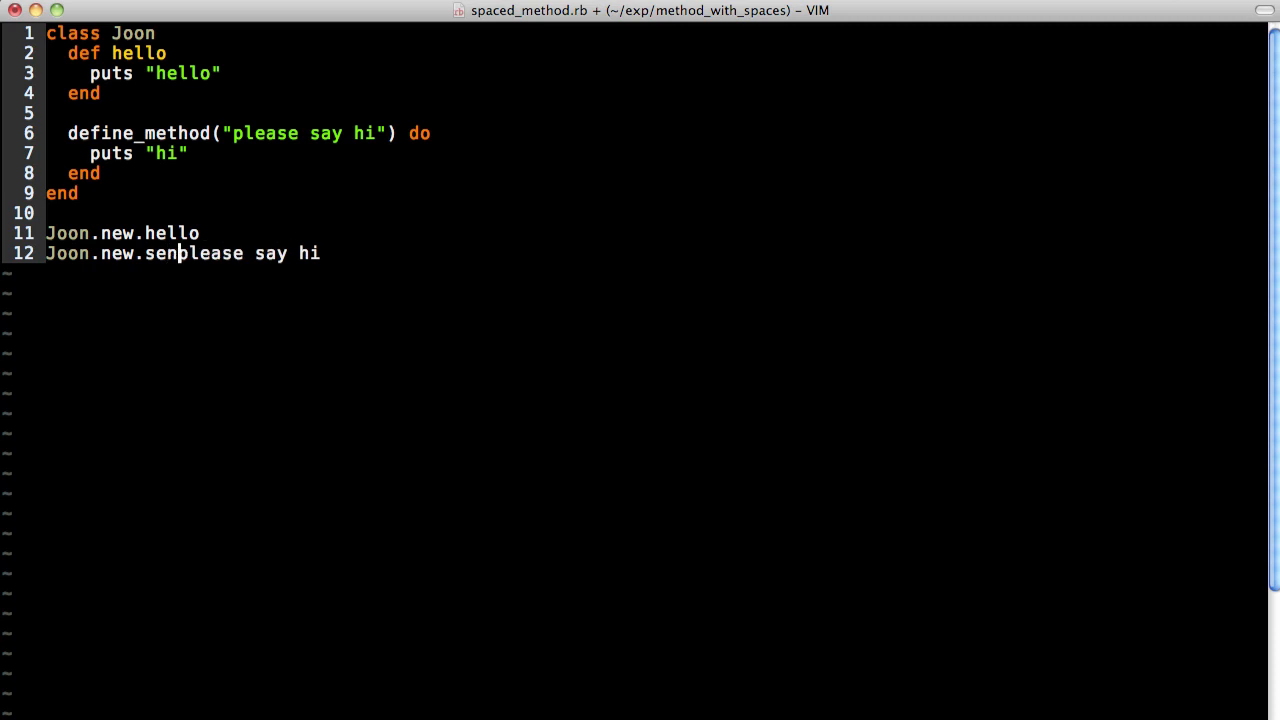
type("d(\"")
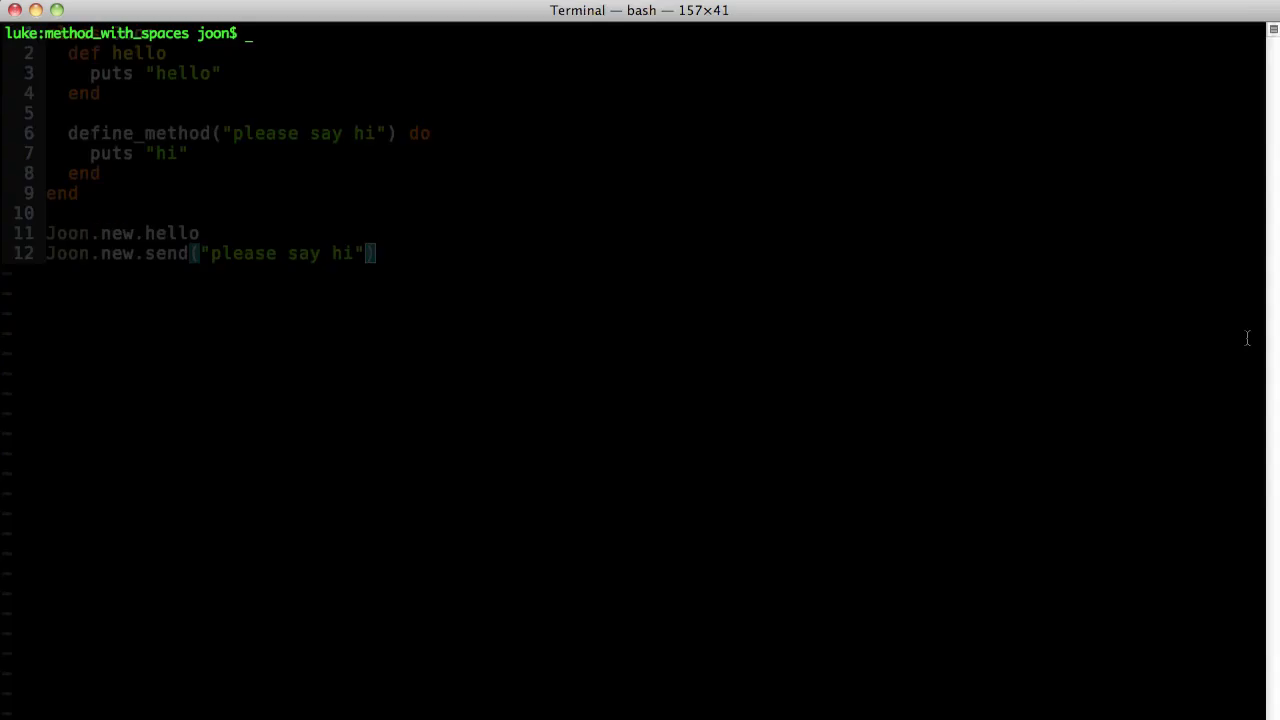
- Run the updated spaced_method.rb in Terminal and return to VIM
key("Return")
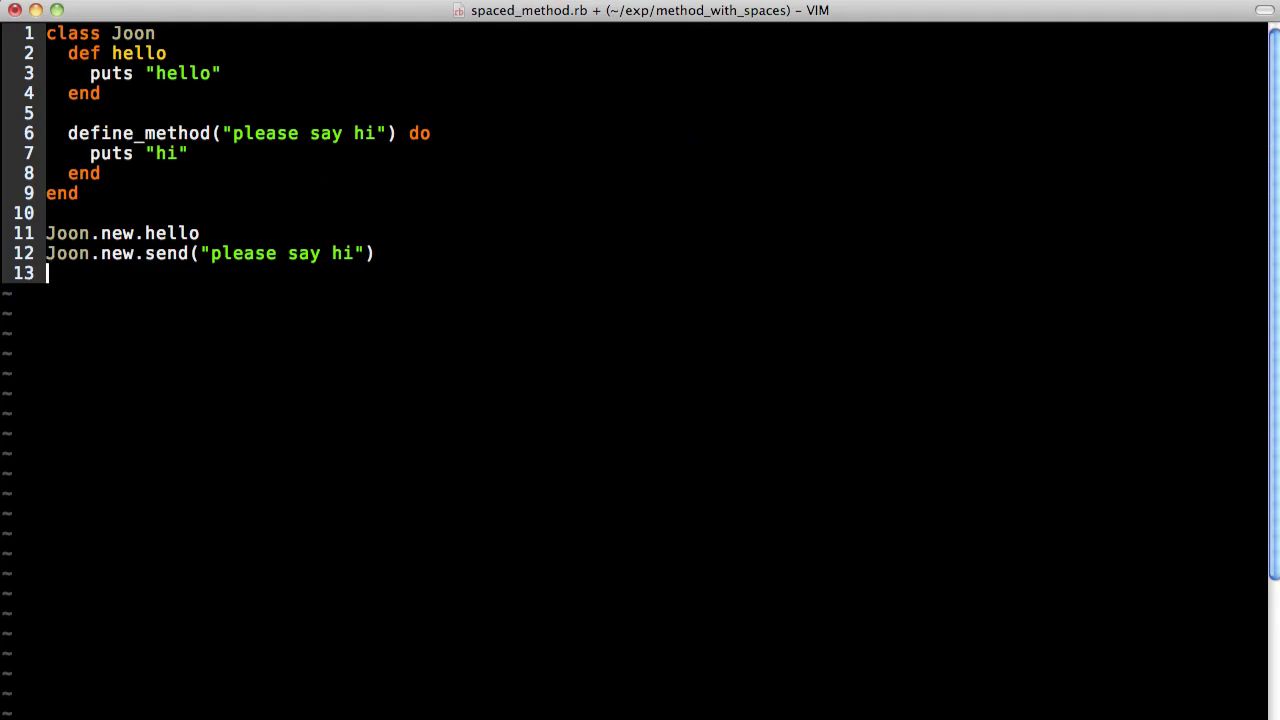
- Add a Joon.send("say hello") call
type("Joon.se")
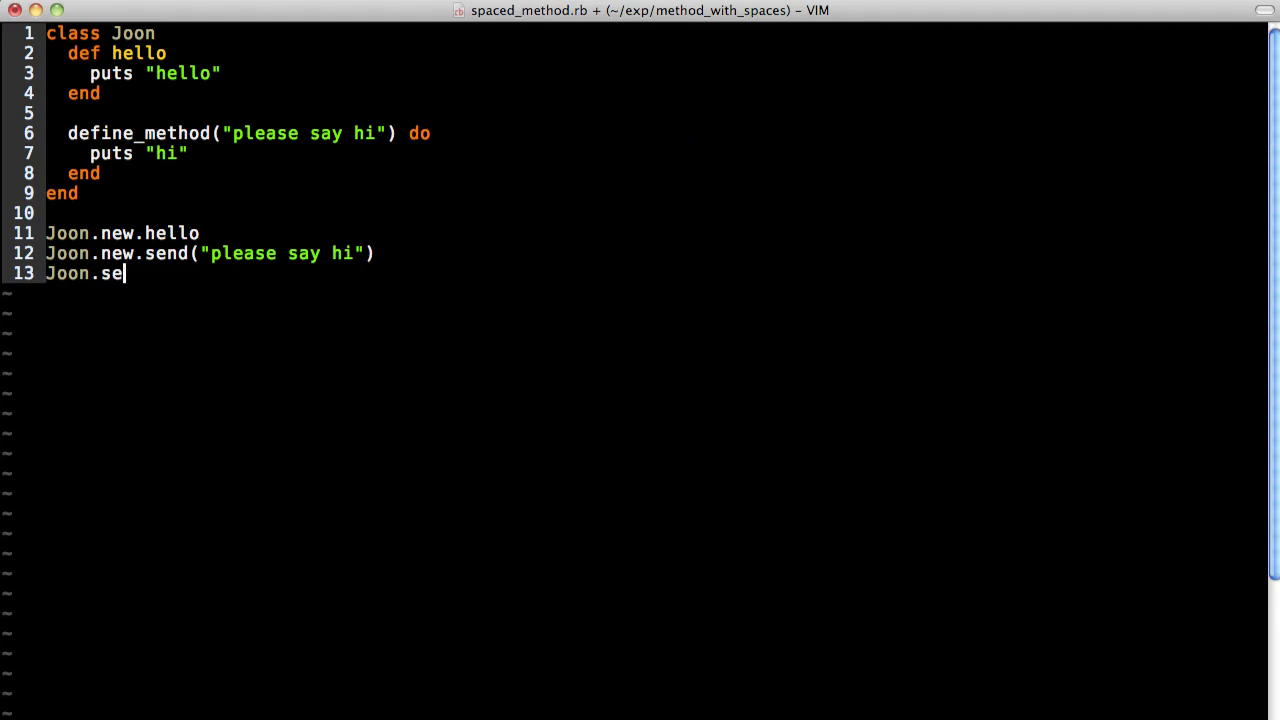
type("nd(\"")
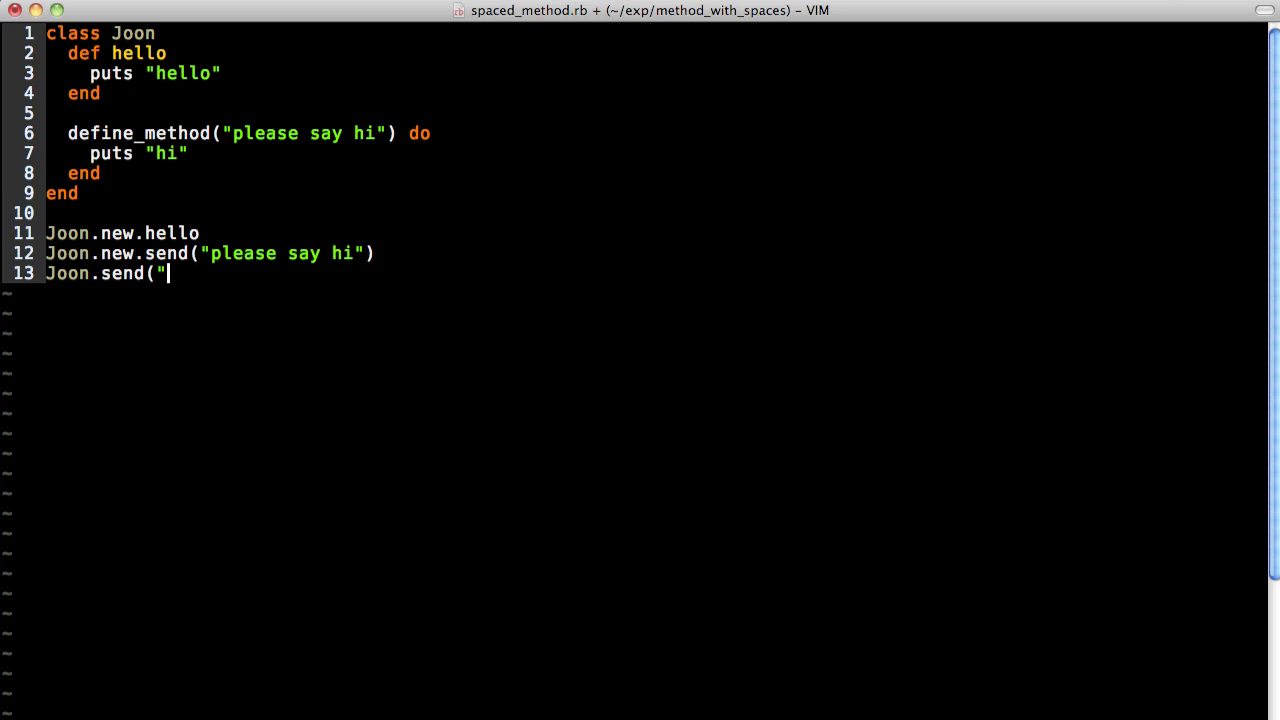
type("say hello")
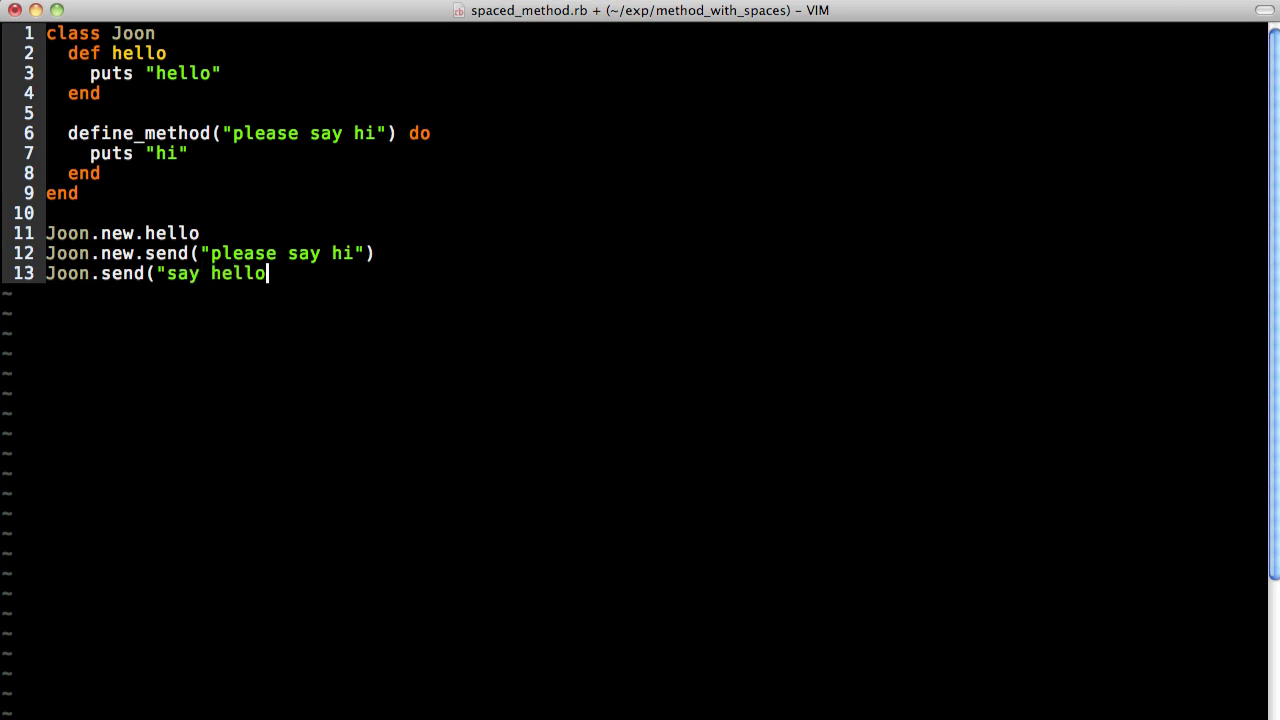
type(")")
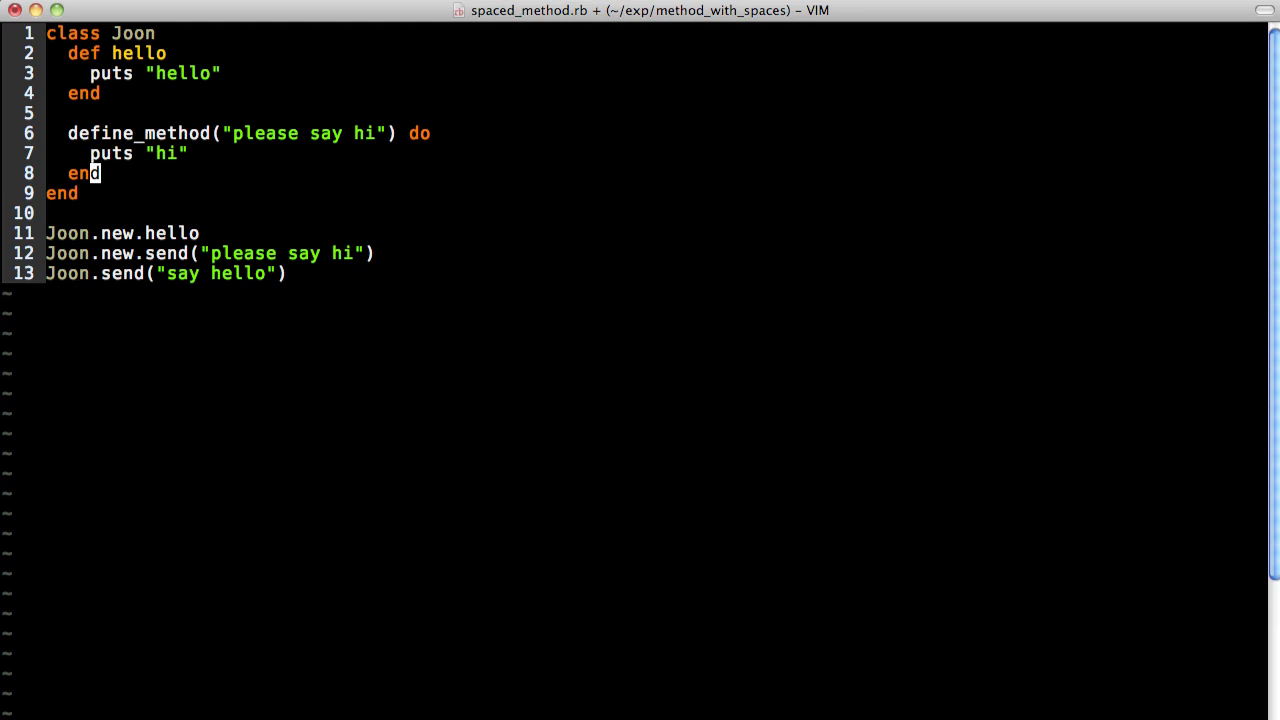
- Write a self.define_method("say hello") block that prints "hello from class"
type("def")
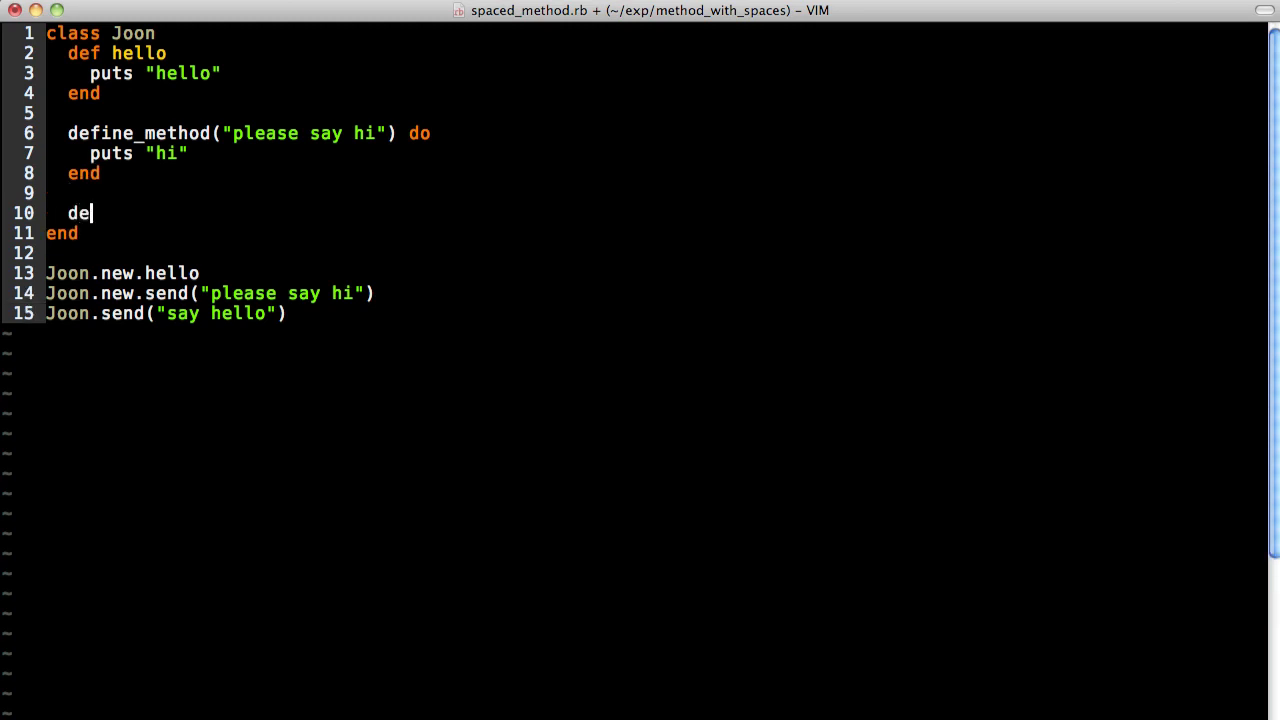
type("self.defi")
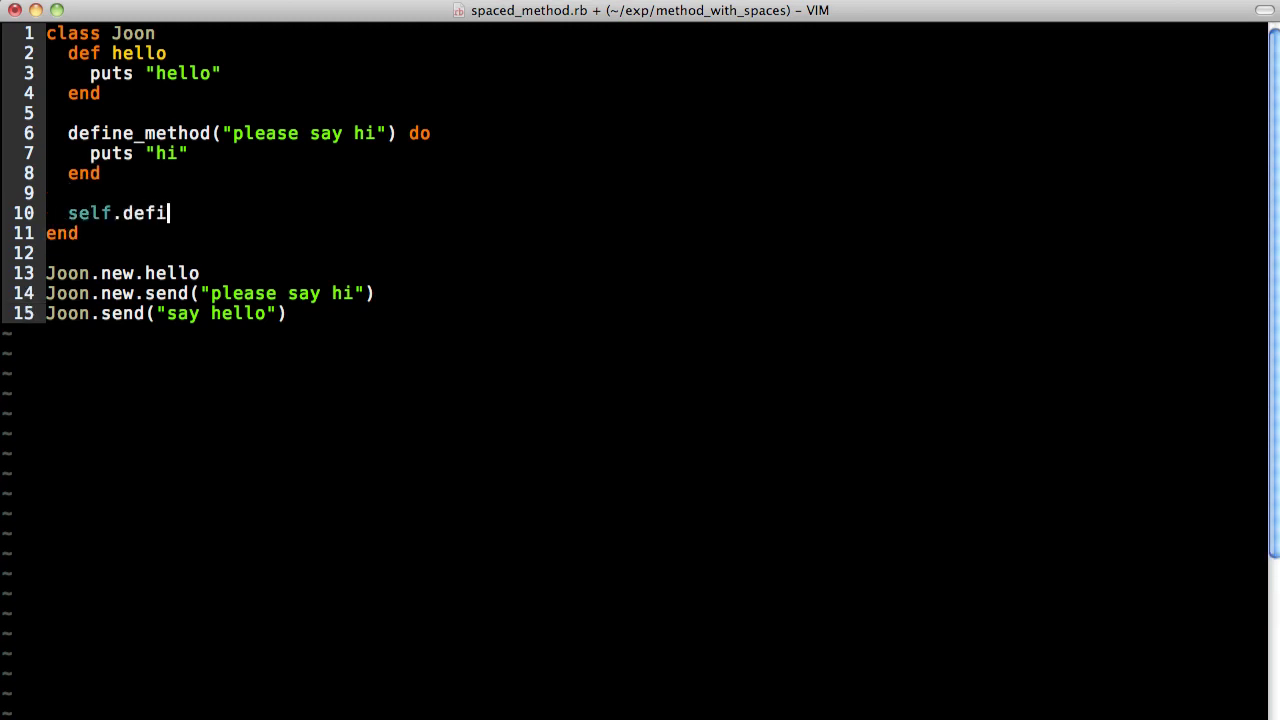
type("ne_method")
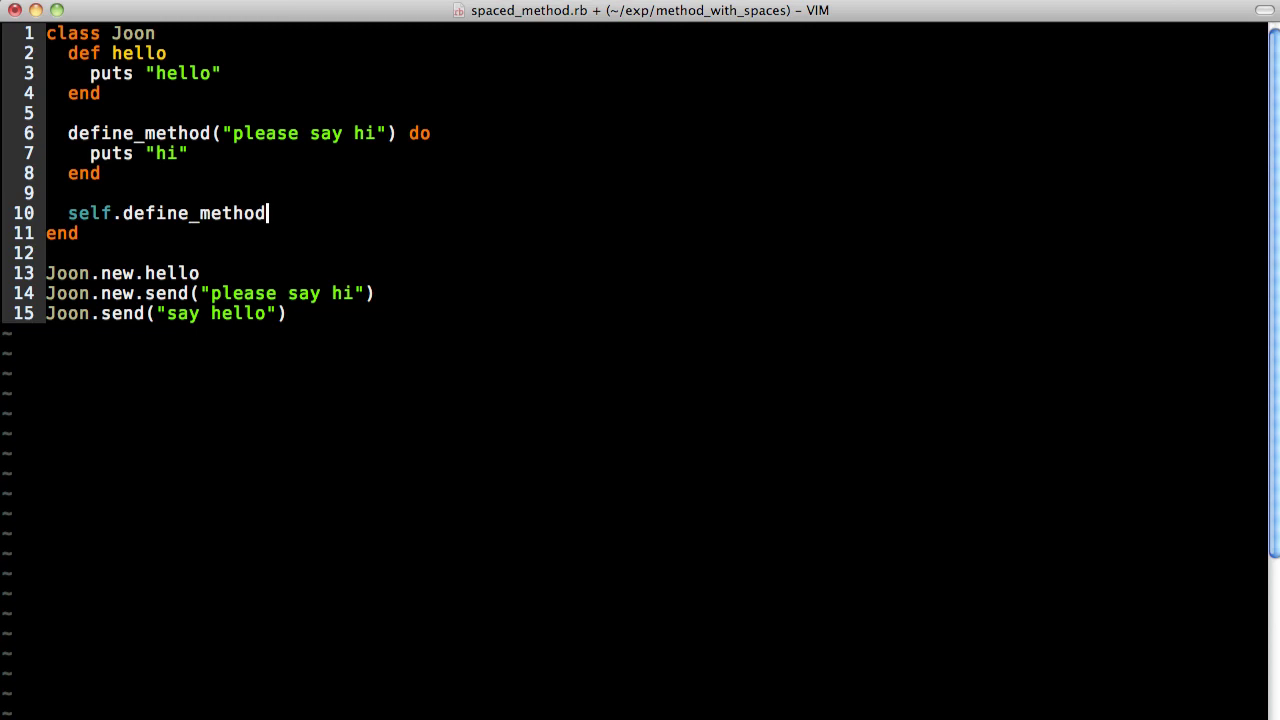
type("(\"")
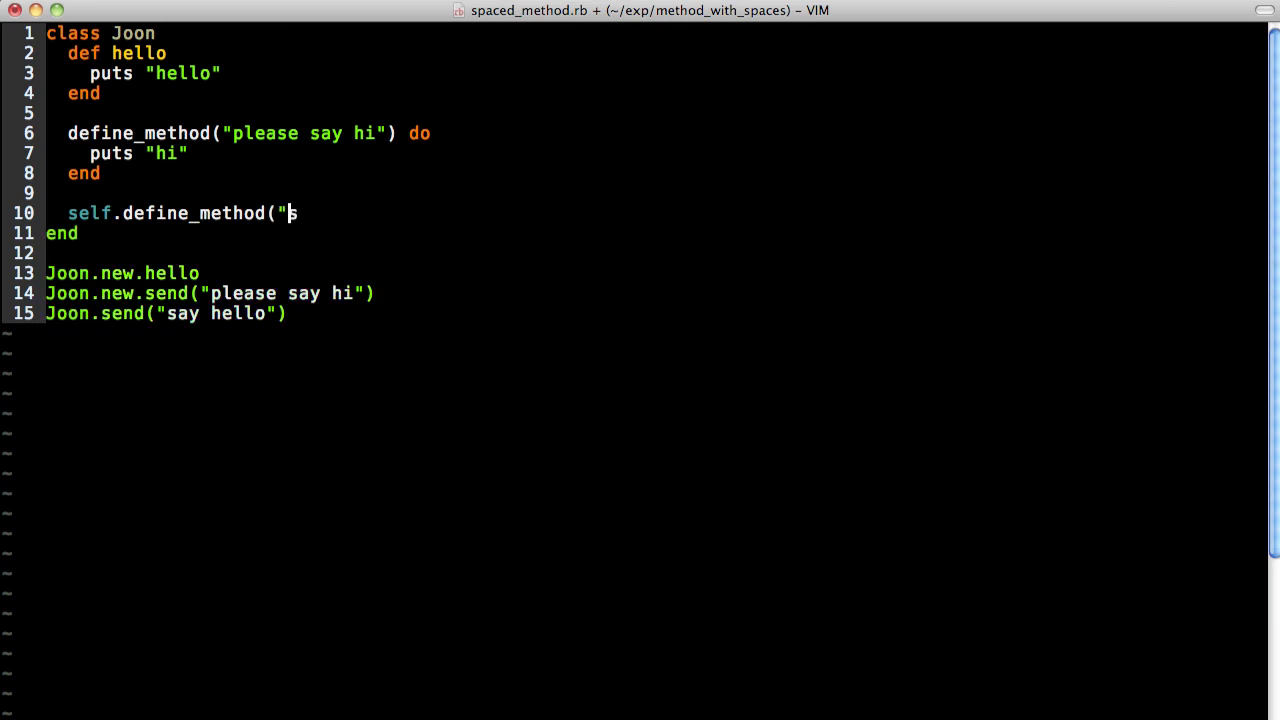
type("say hello\"")
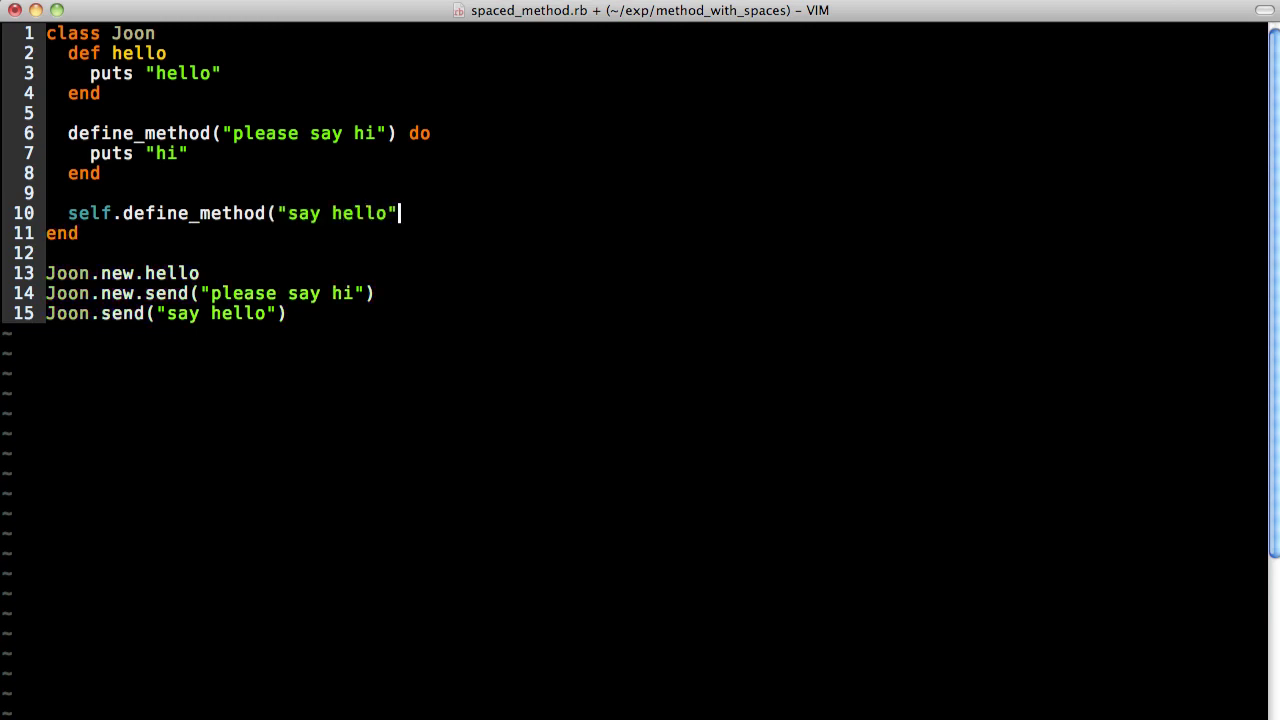
type("do")
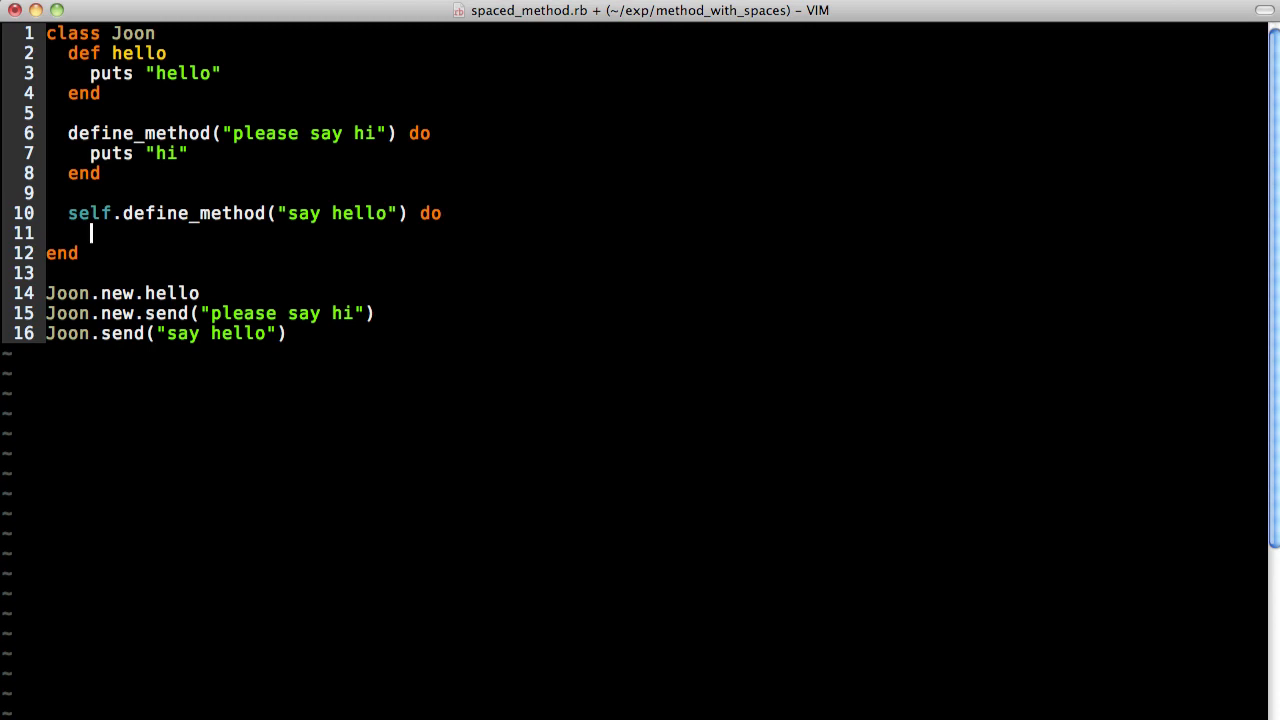
type("puts \"")
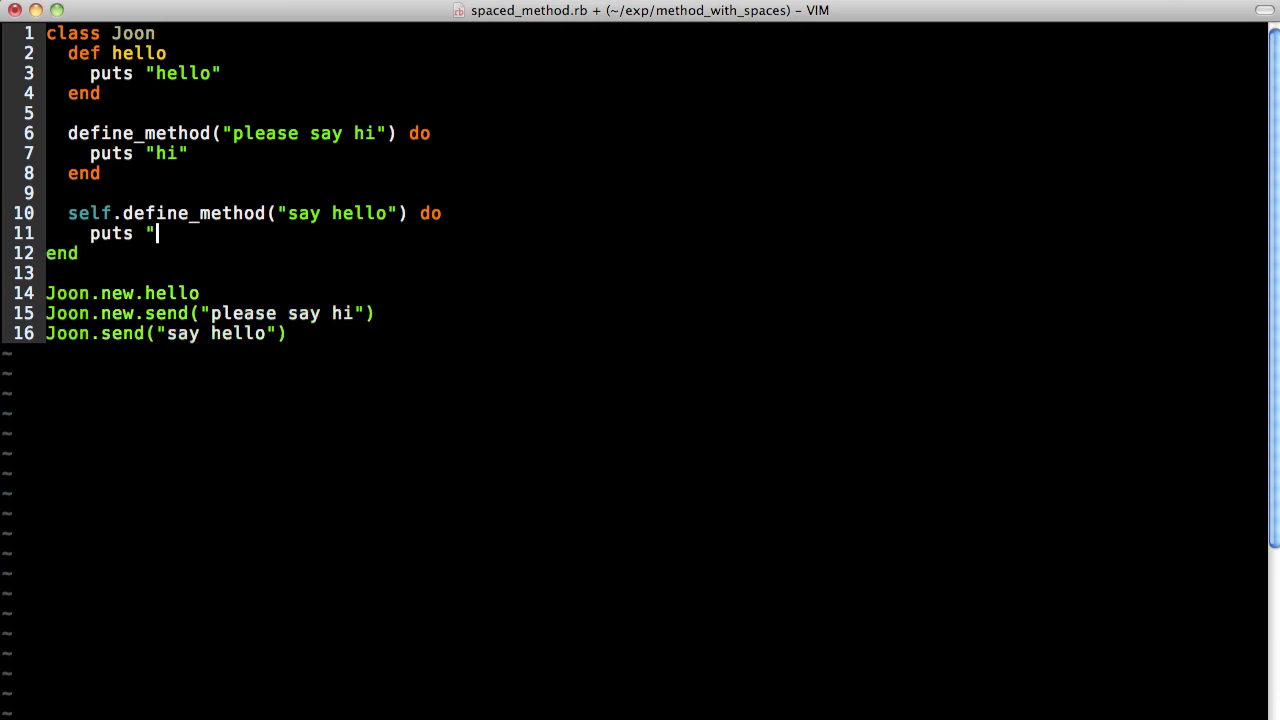
type("hello from class\"")
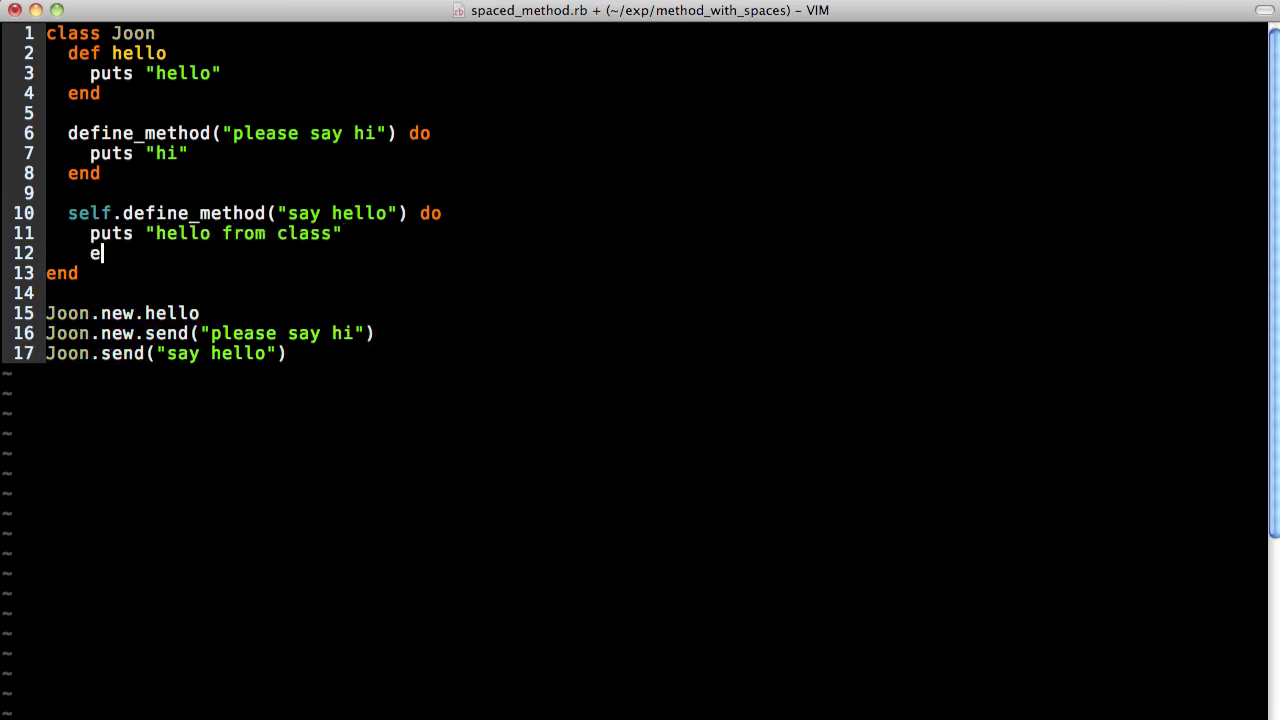
type("d")
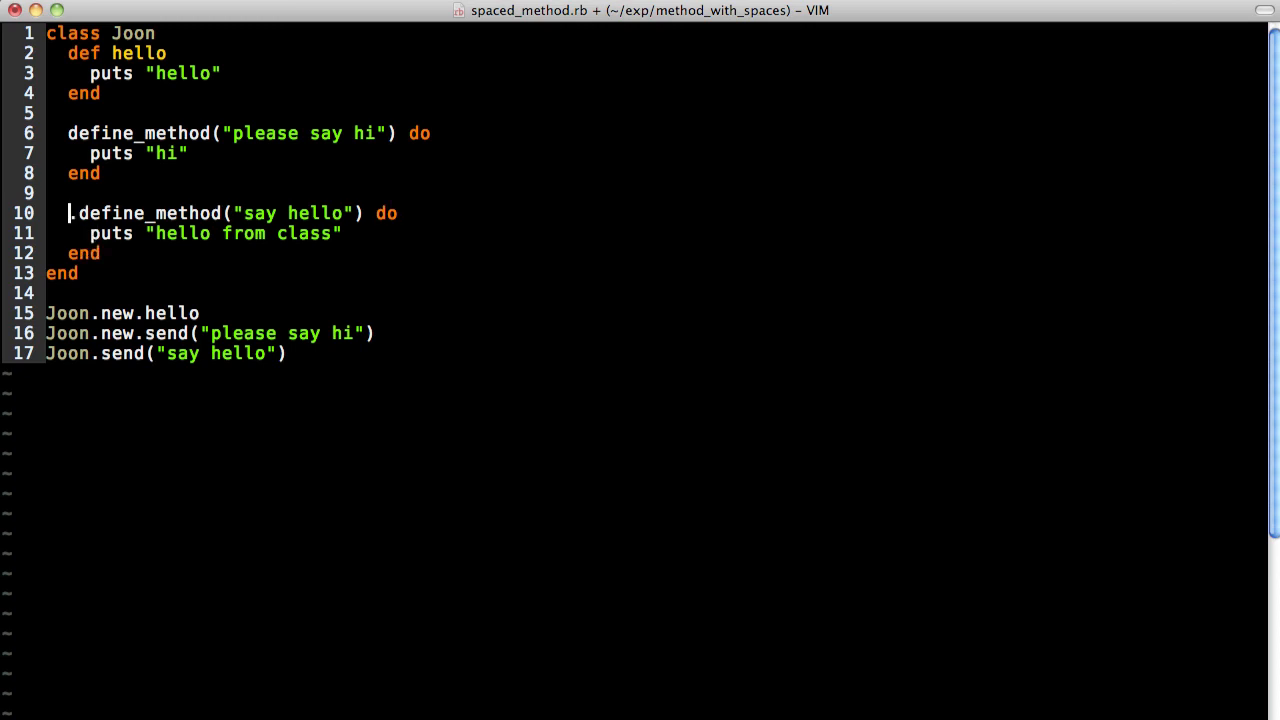
- Wrap say hello in (class<<self;self;end).class_eval do, save, and run the script
type("(class<<se")
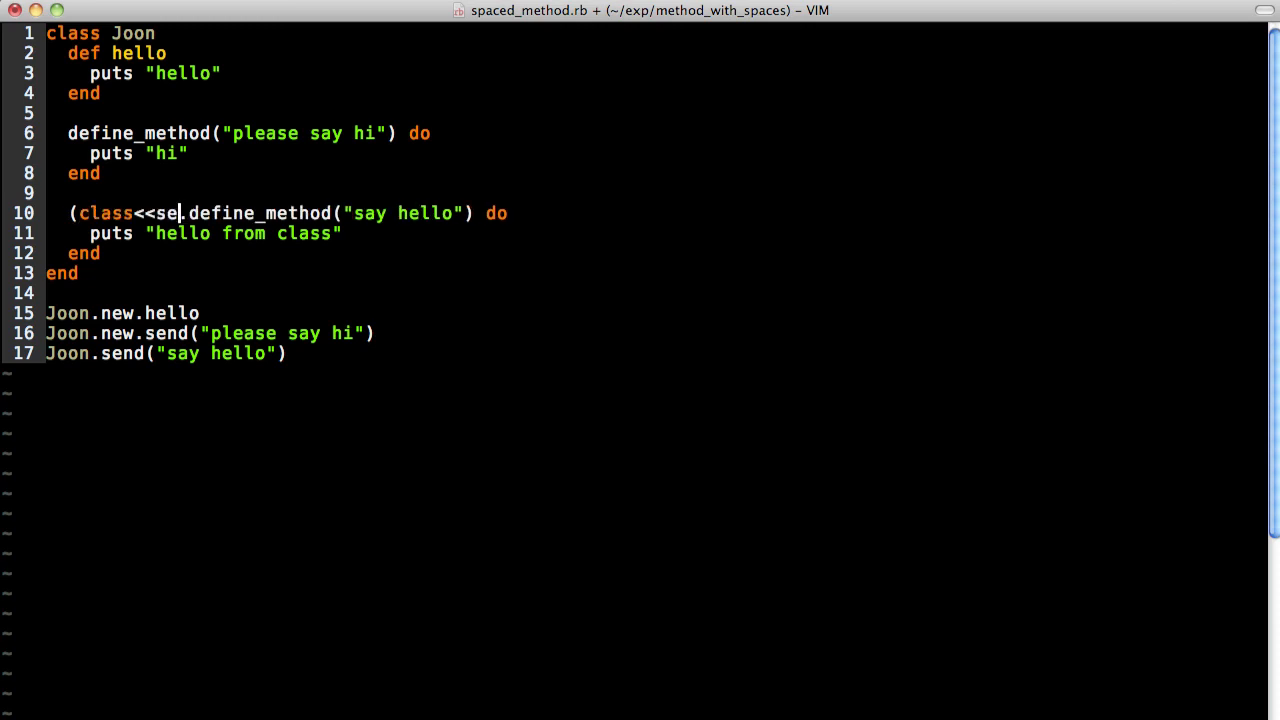
type("lf;self;end).")
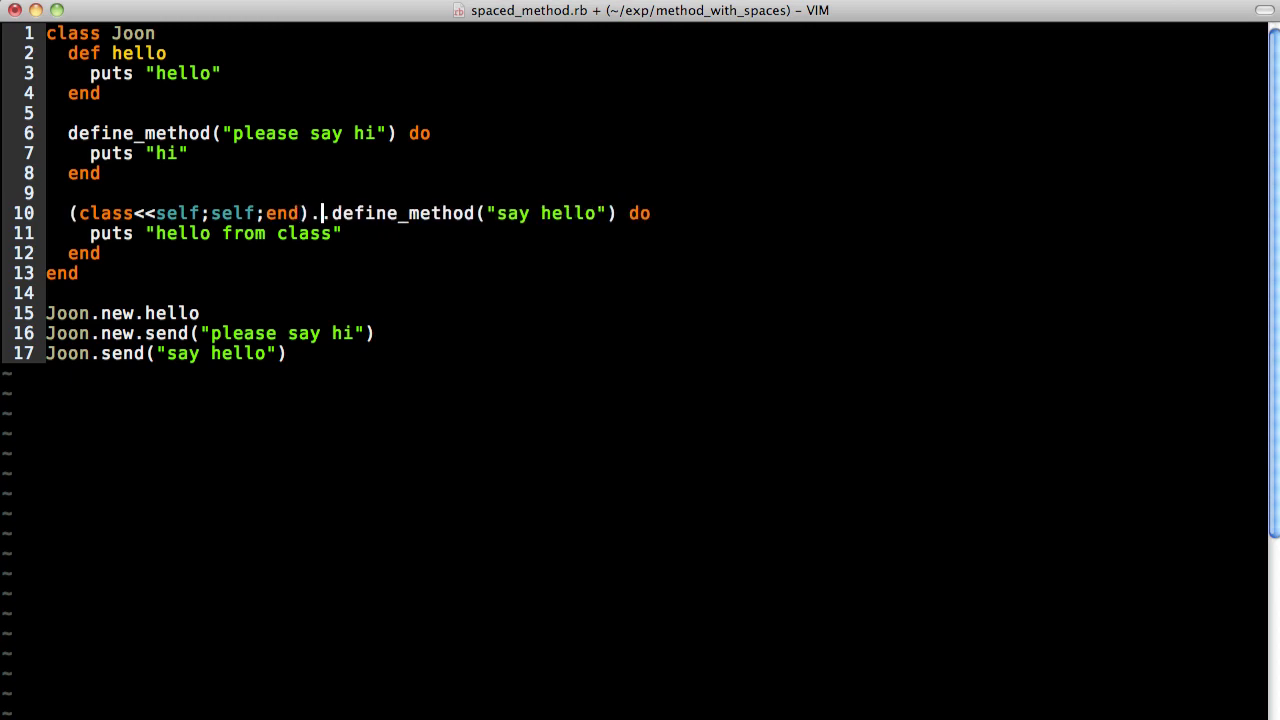
type("class_e")
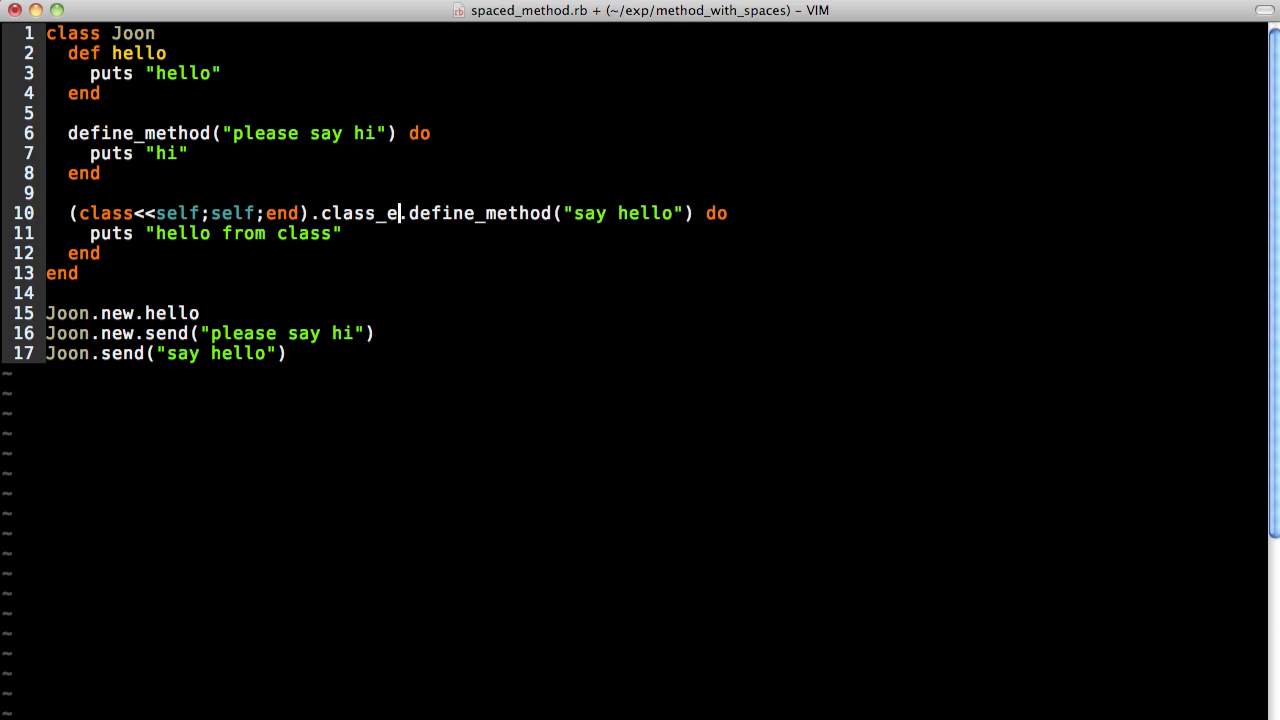
type("val do")
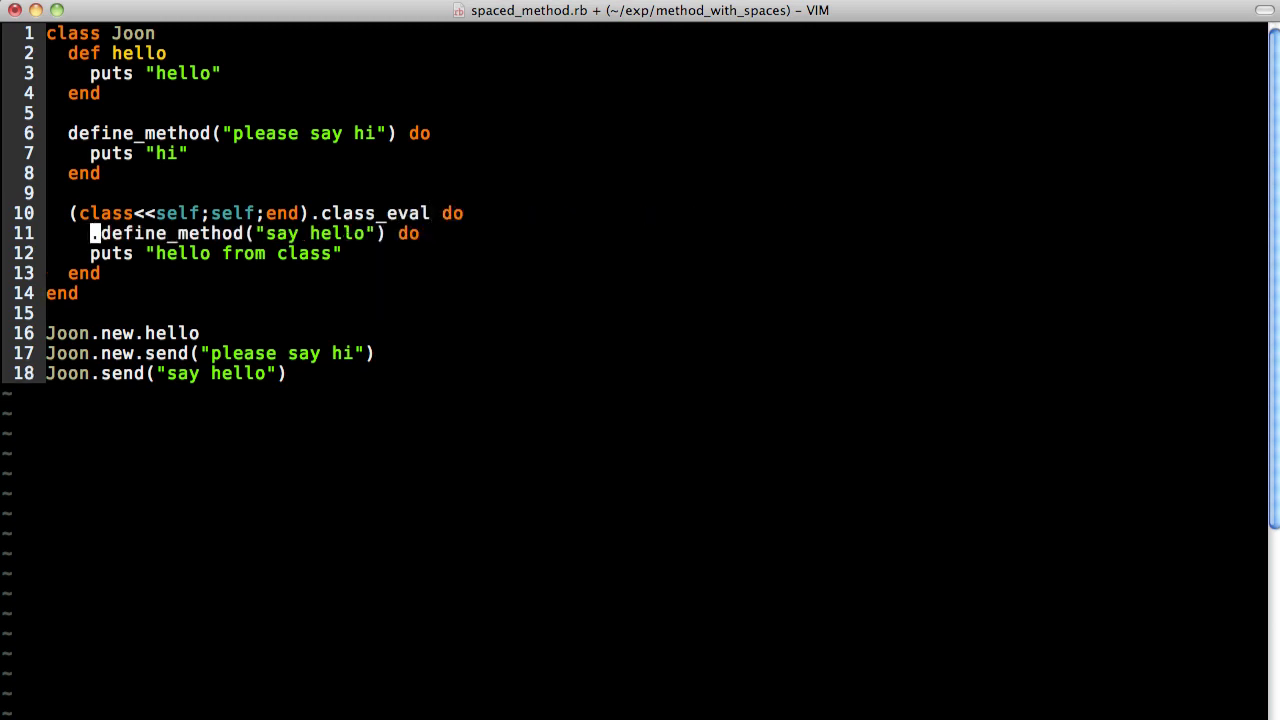
key("j")
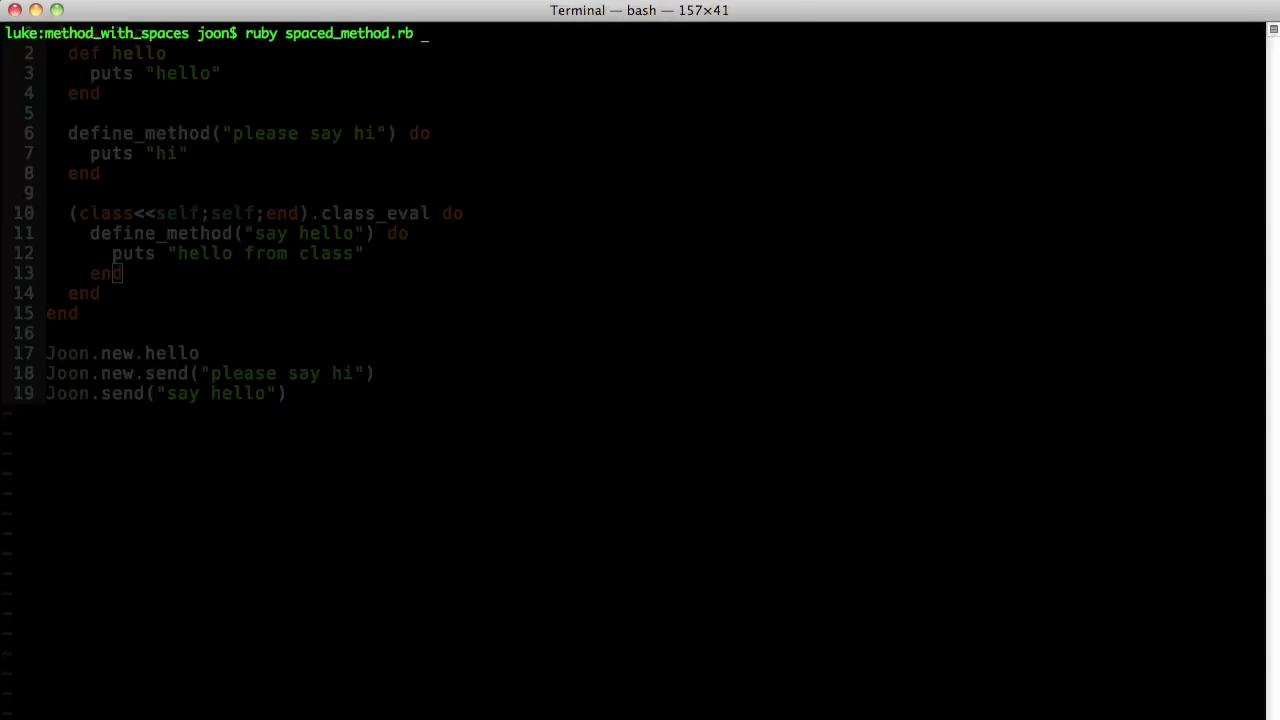
key("Return")
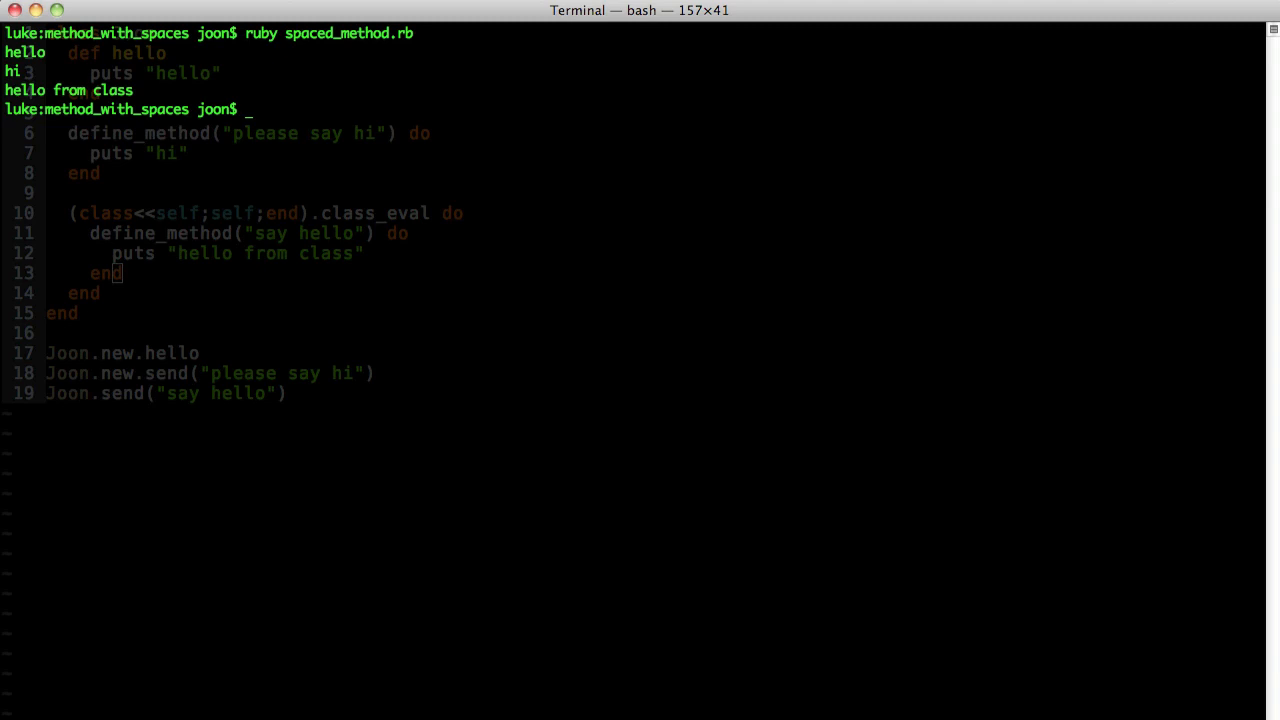